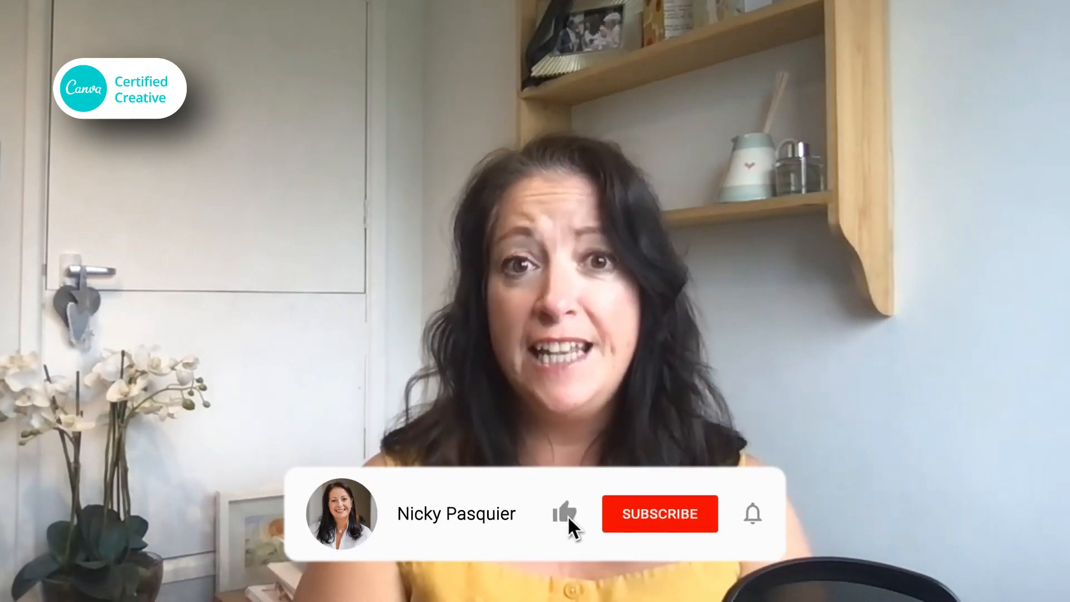
pyautogui.click(658, 512)
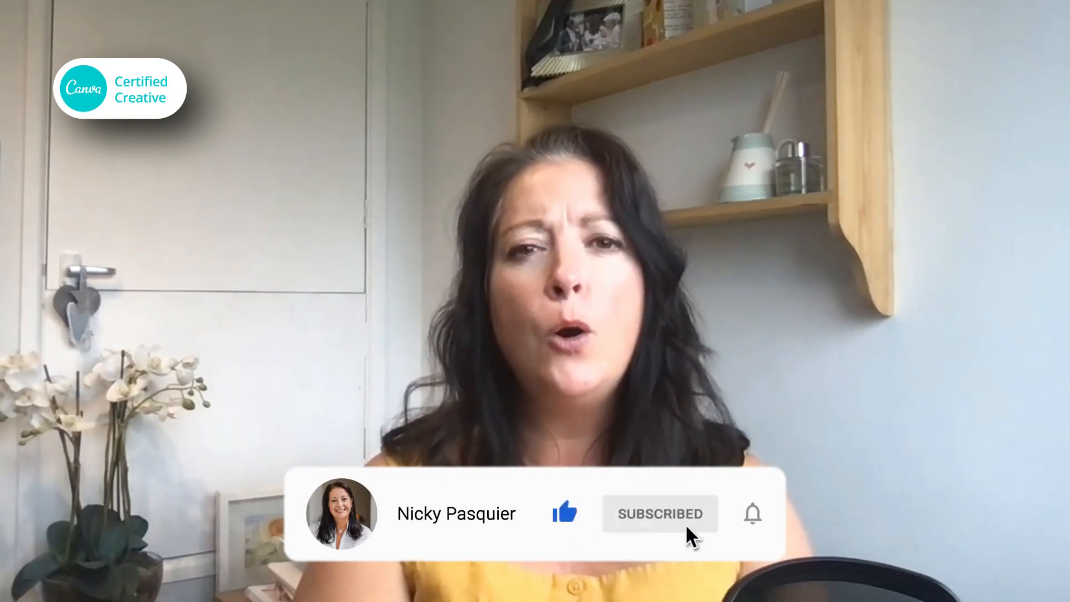